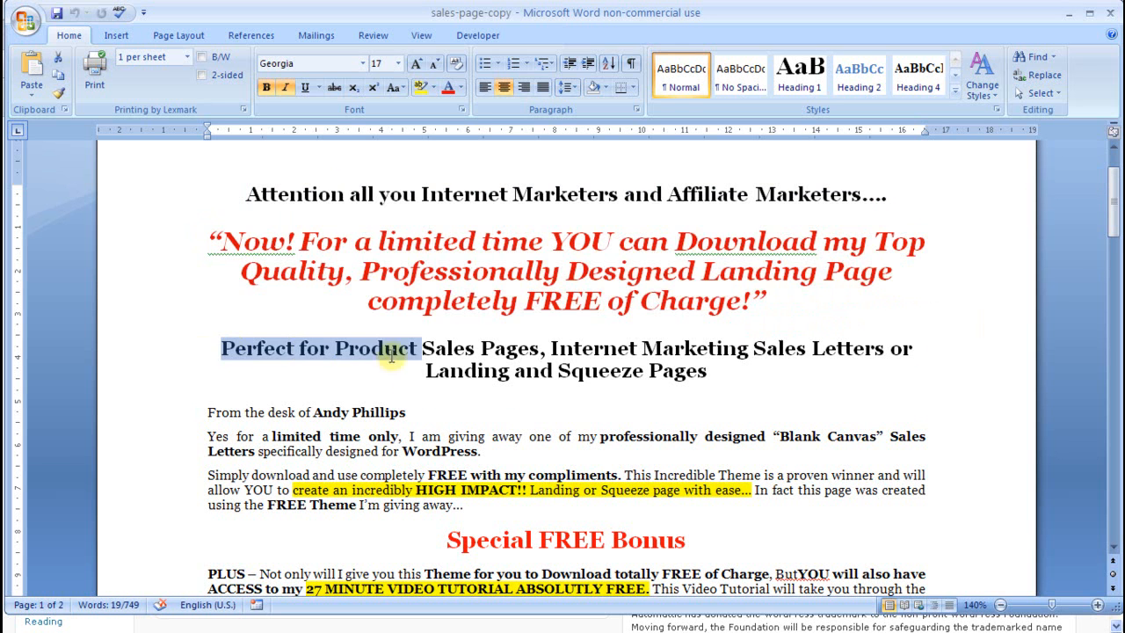
Navigate to the Reading Settings page, where the front page still shows latest posts
scroll("down", 3)
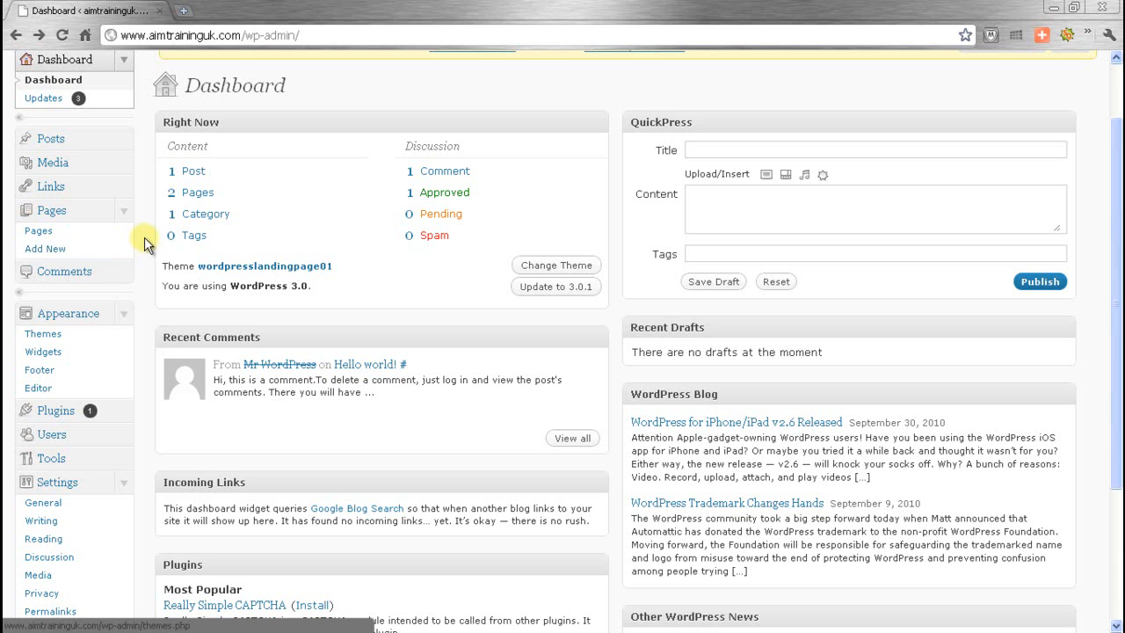
left_click(42, 538)
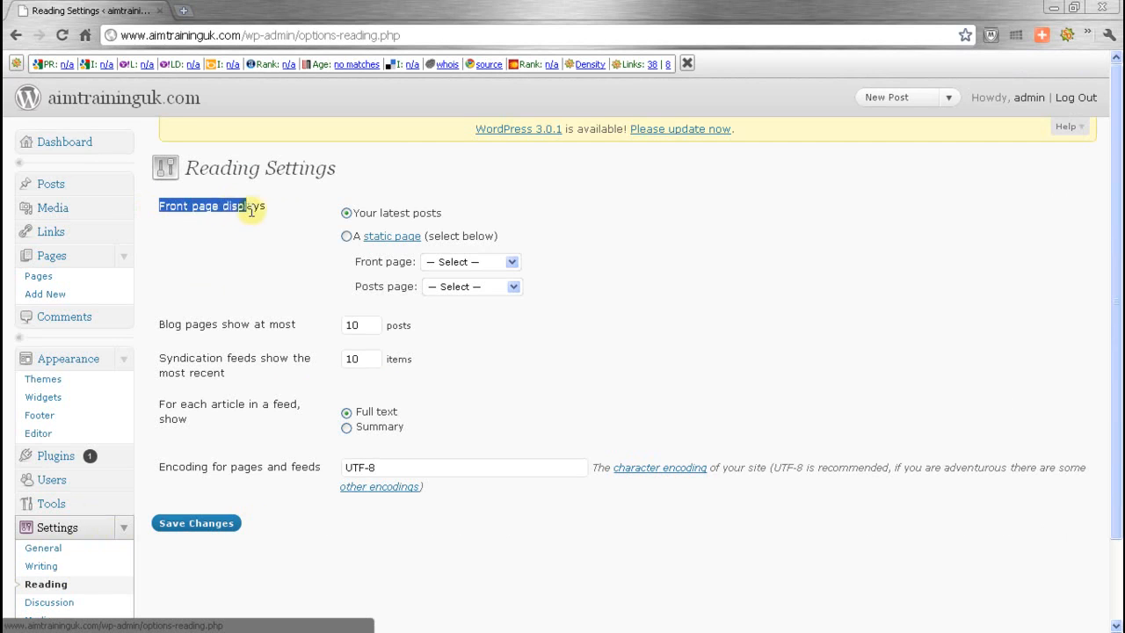